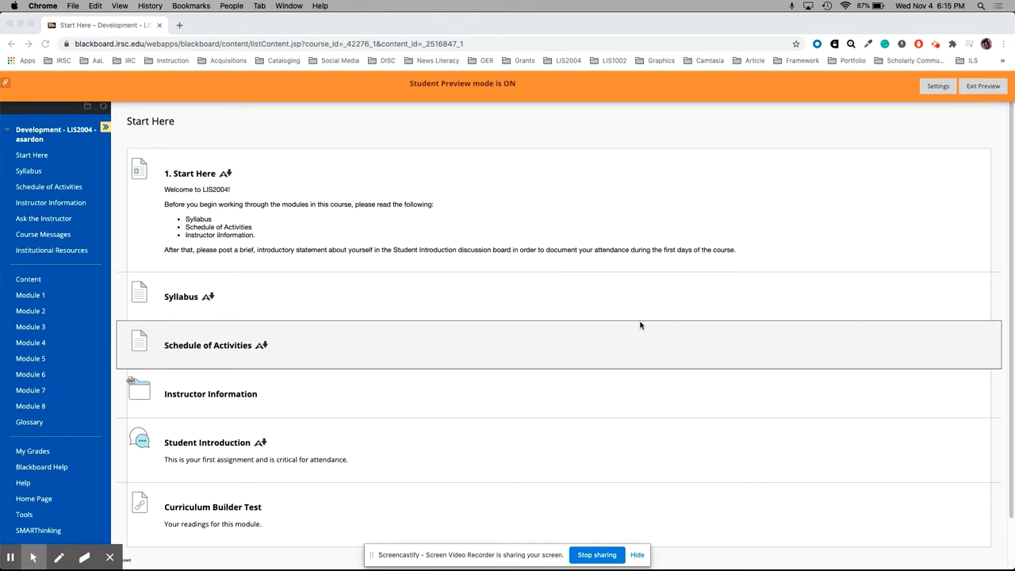
mouse_move(118, 189)
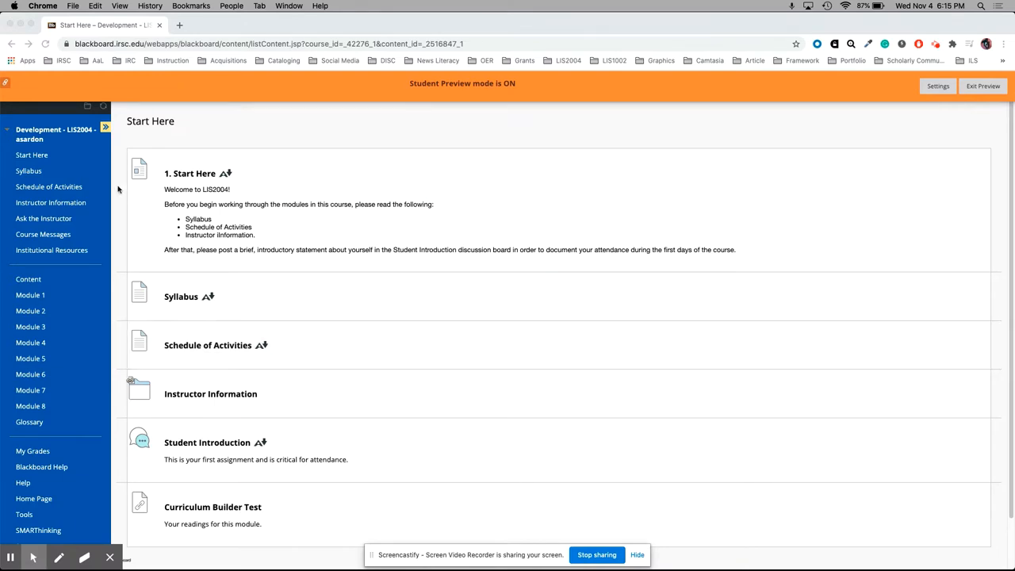
mouse_move(62, 302)
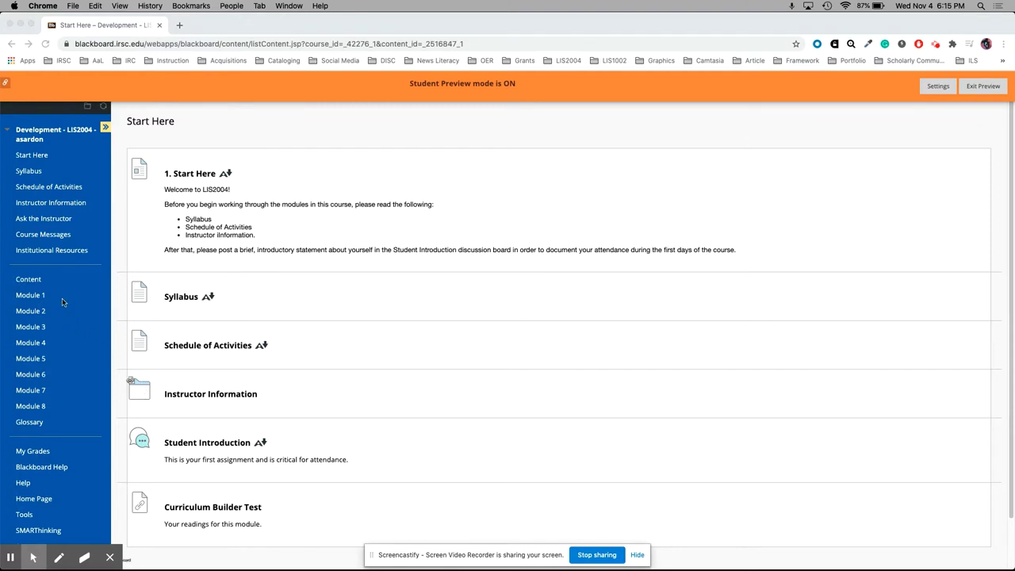
mouse_move(53, 271)
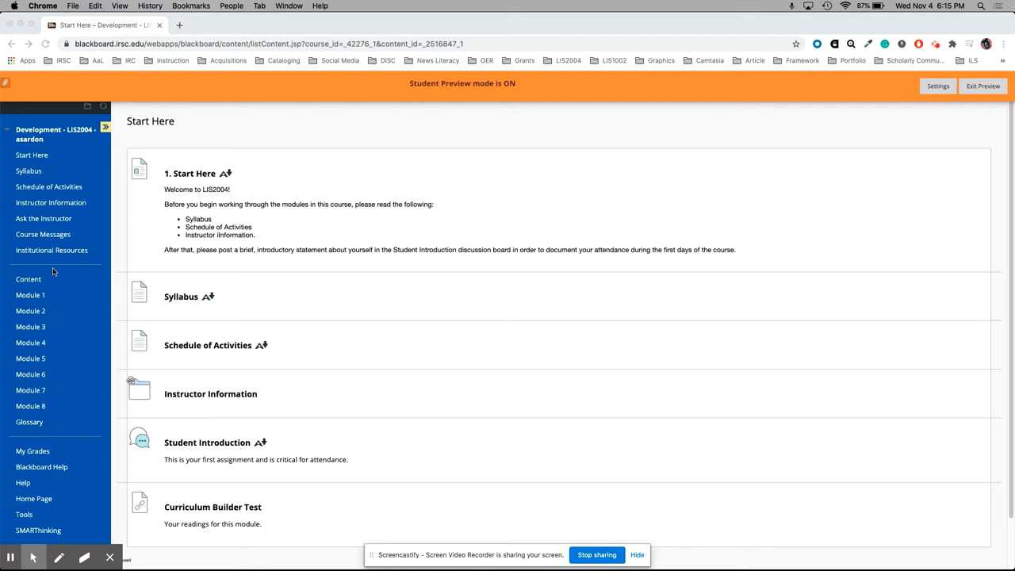
mouse_move(34, 311)
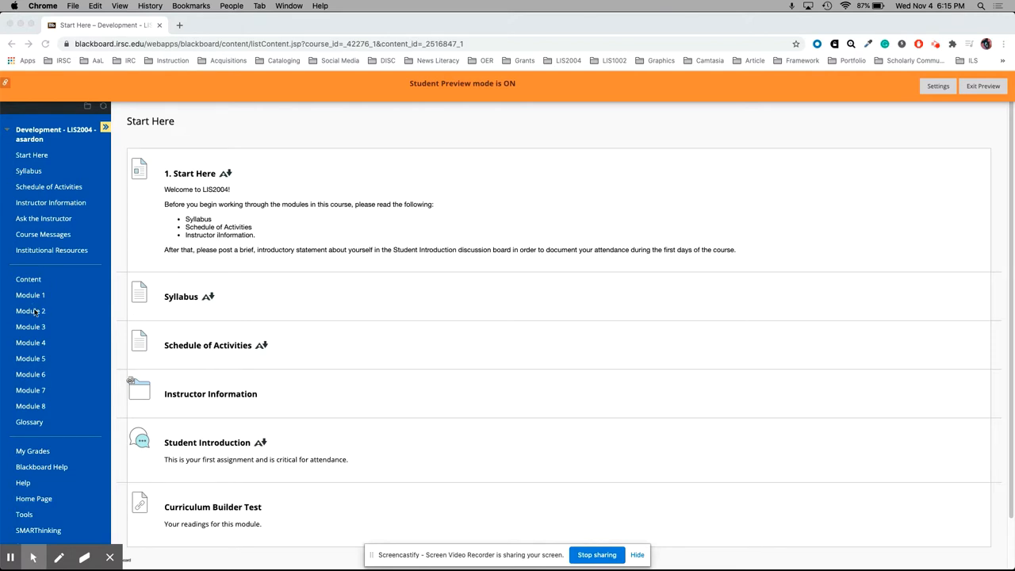
Step: Open Module 2 and scroll to the Assignment 2: Thesis Statement item and its rubric
left_click(30, 310)
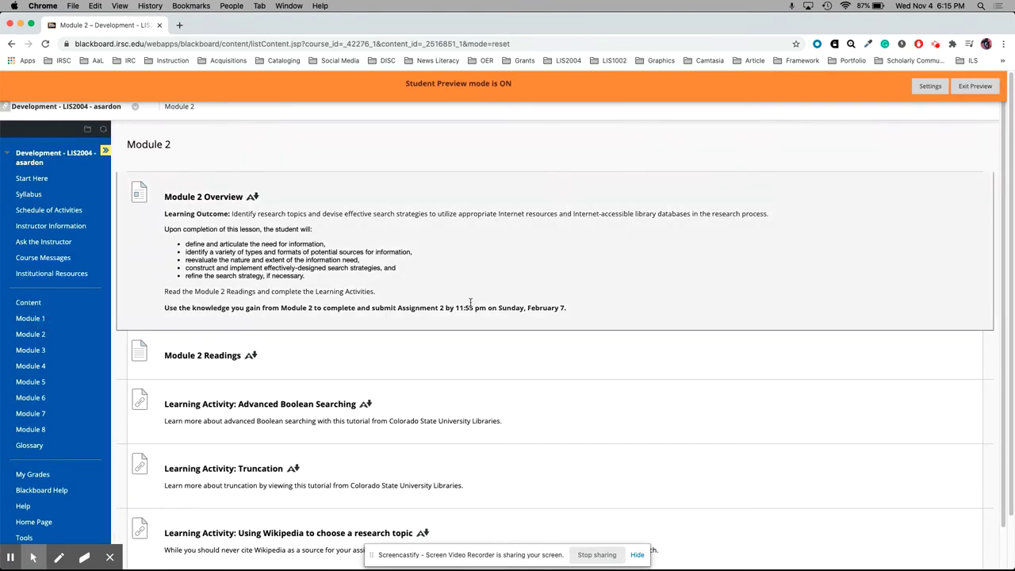
mouse_move(448, 318)
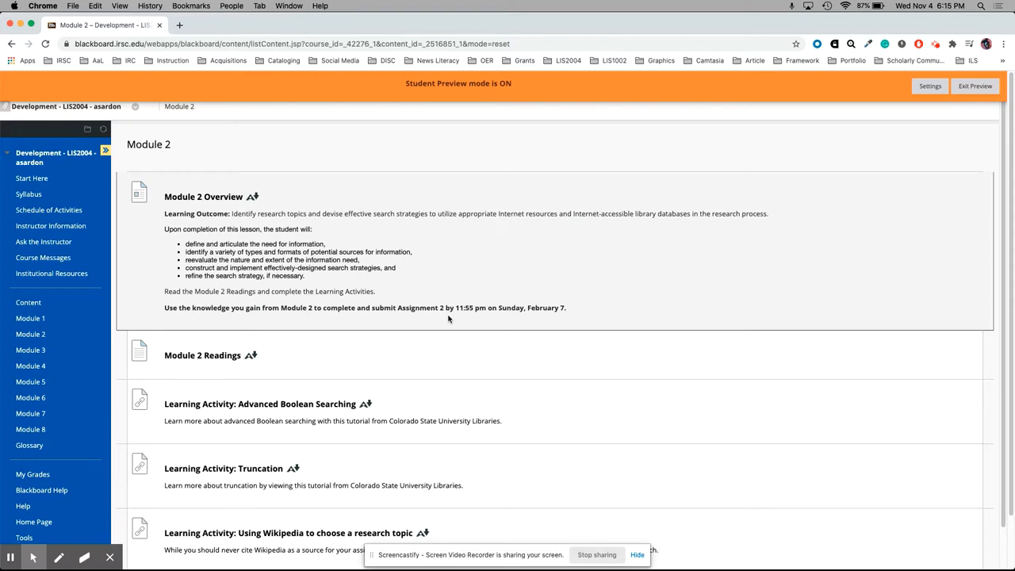
scroll("down", 3)
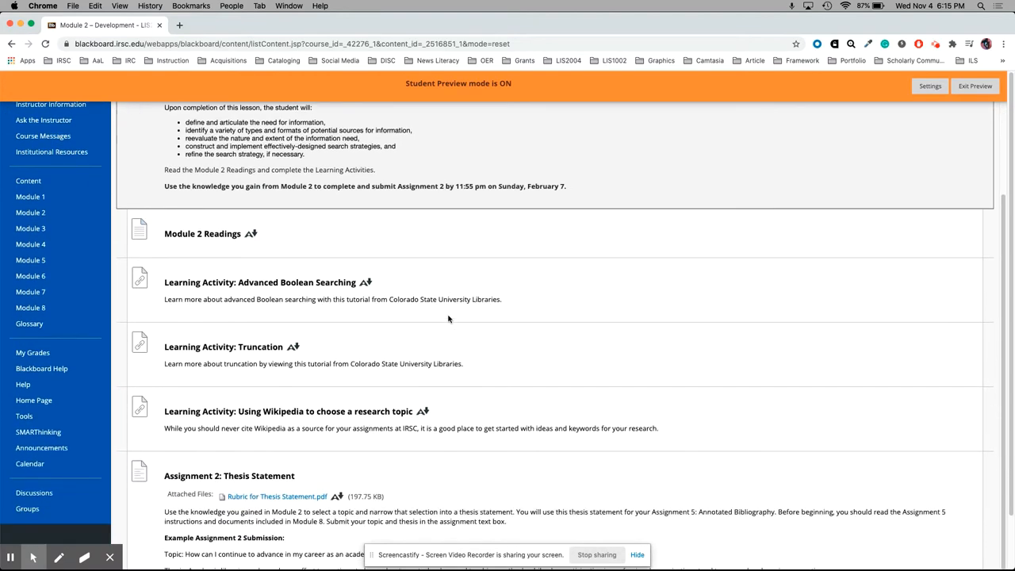
scroll("down", 3)
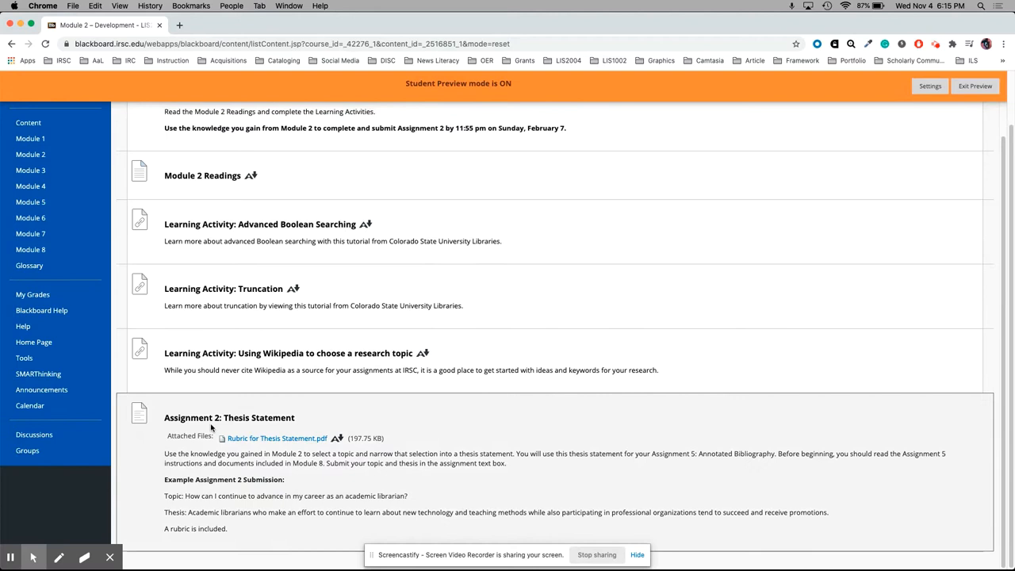
mouse_move(221, 426)
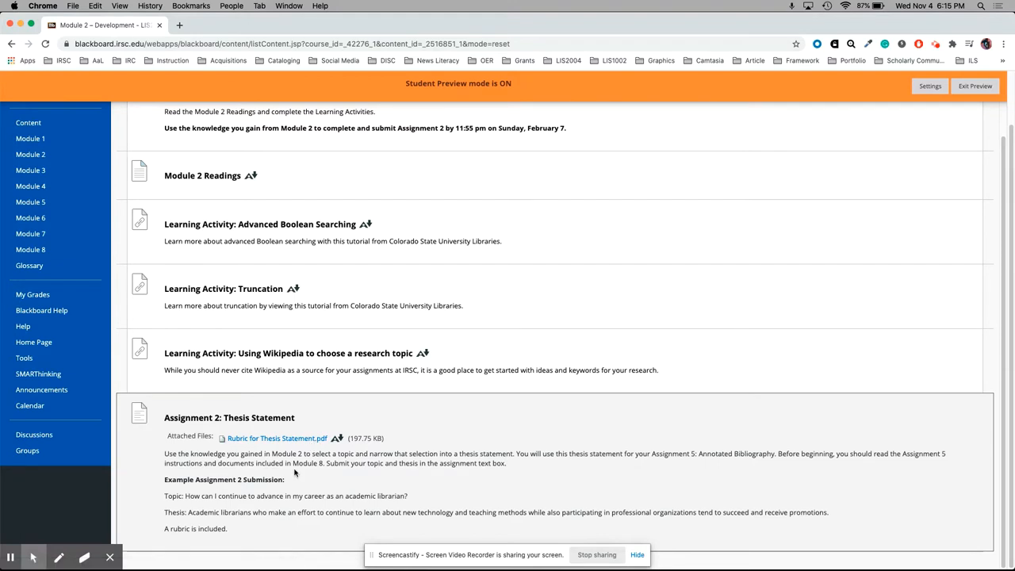
mouse_move(259, 434)
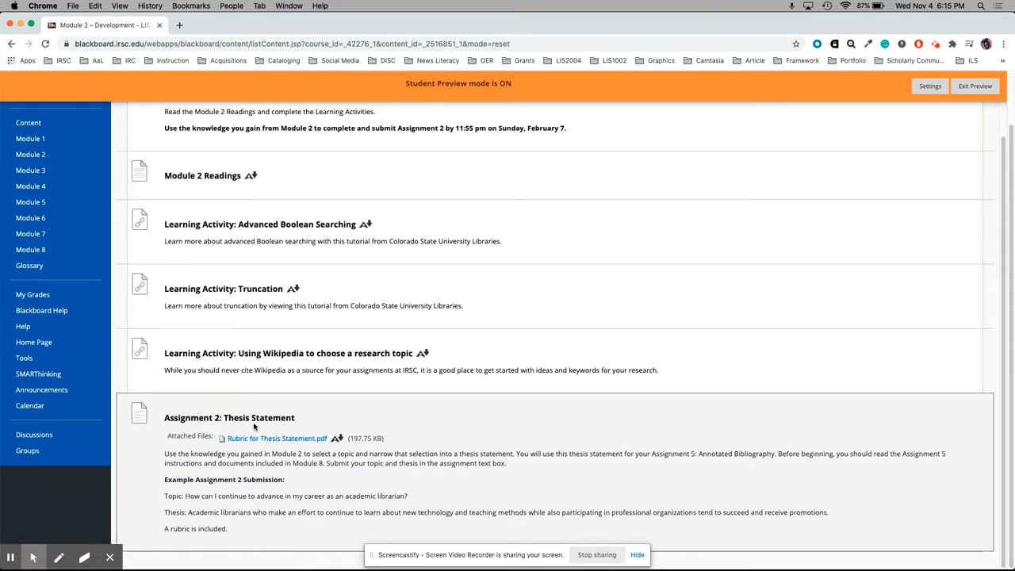
Step: Open Assignment 2: Thesis Statement and scroll to its submission and comment areas
left_click(229, 417)
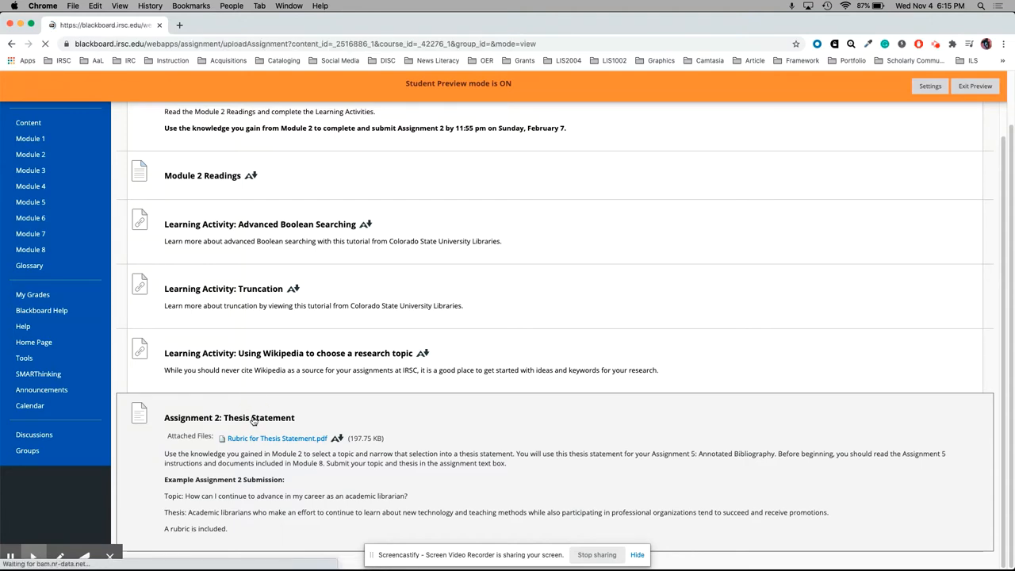
left_click(229, 417)
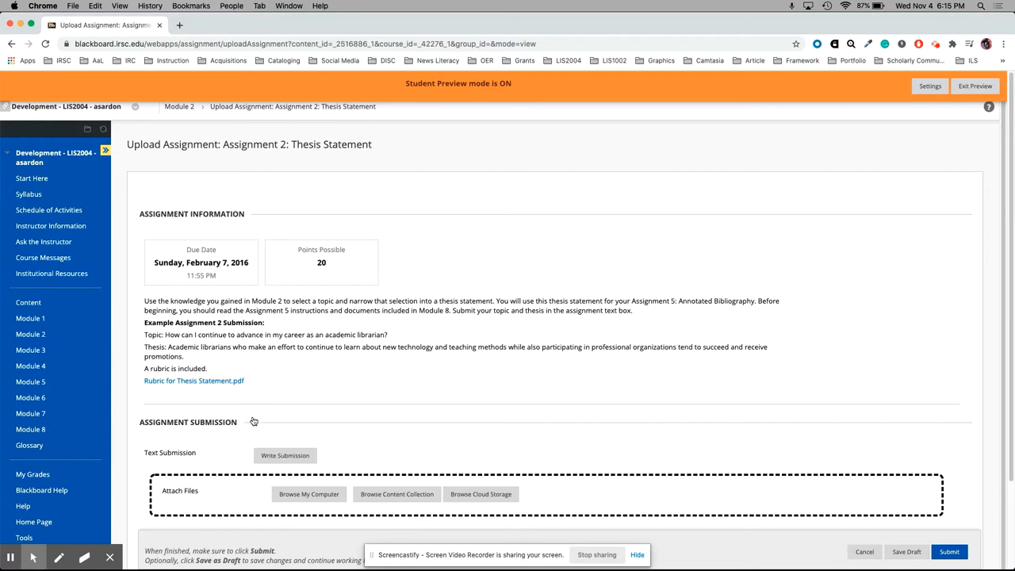
mouse_move(298, 265)
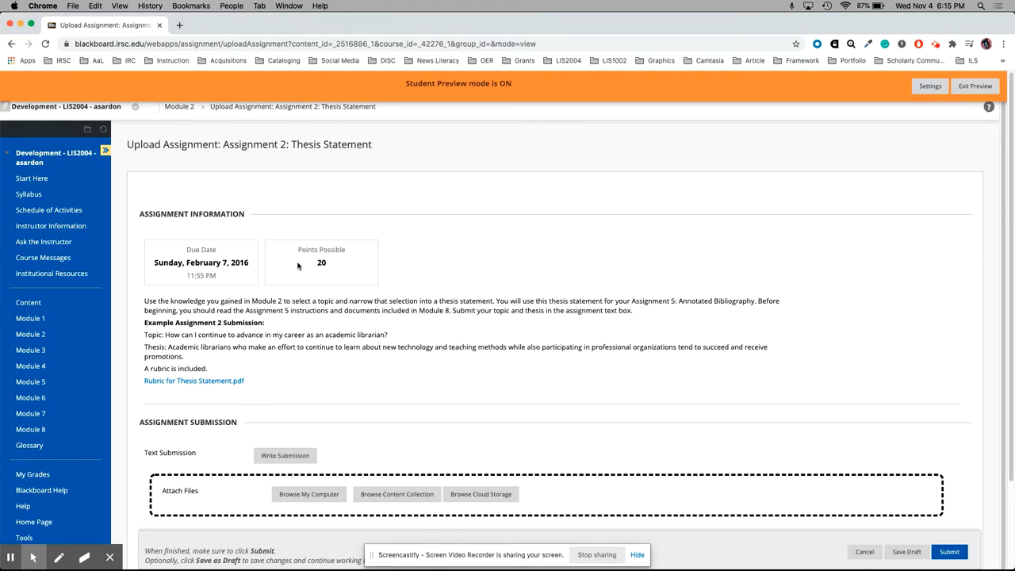
mouse_move(256, 329)
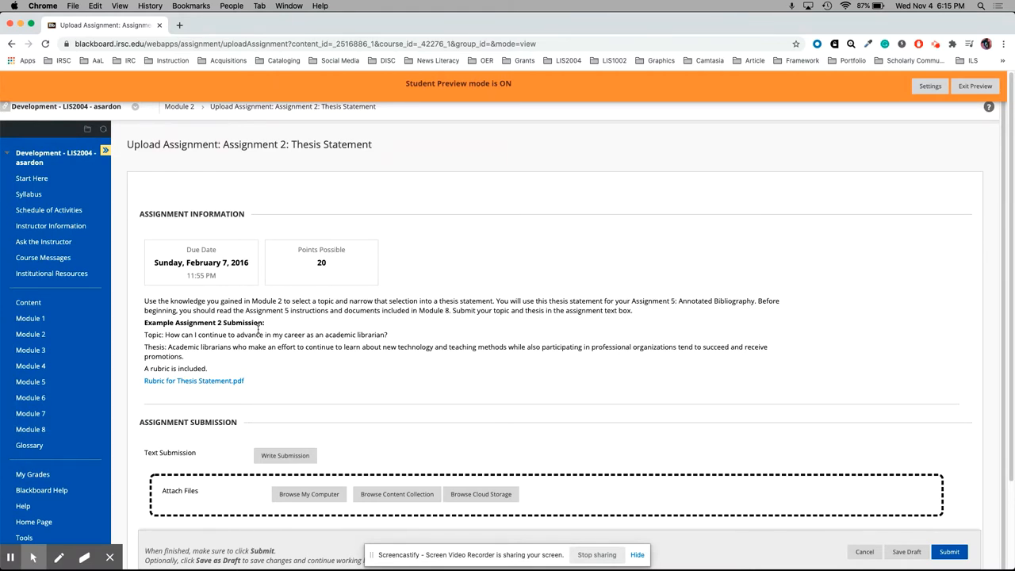
scroll("down", 3)
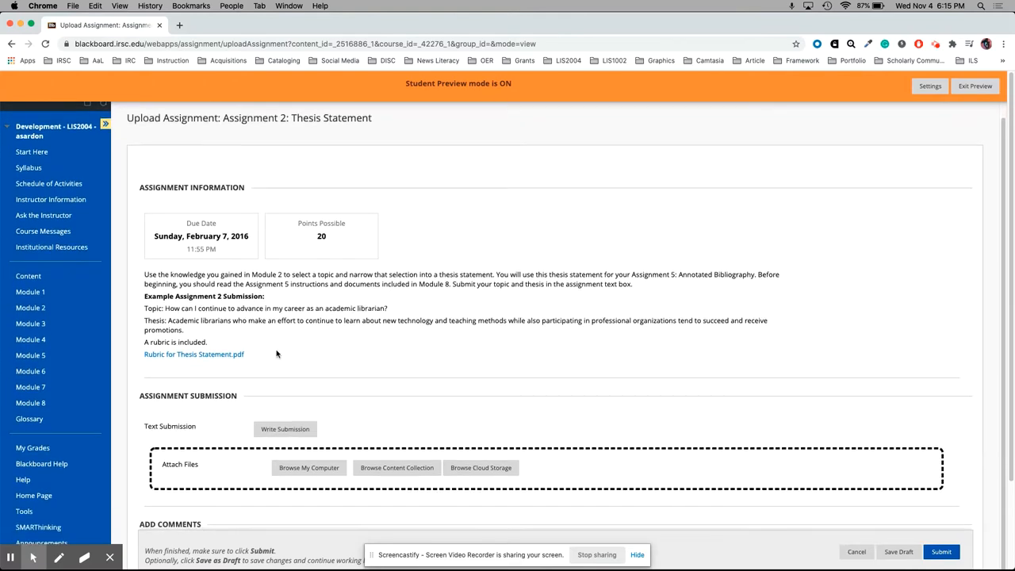
scroll("down", 3)
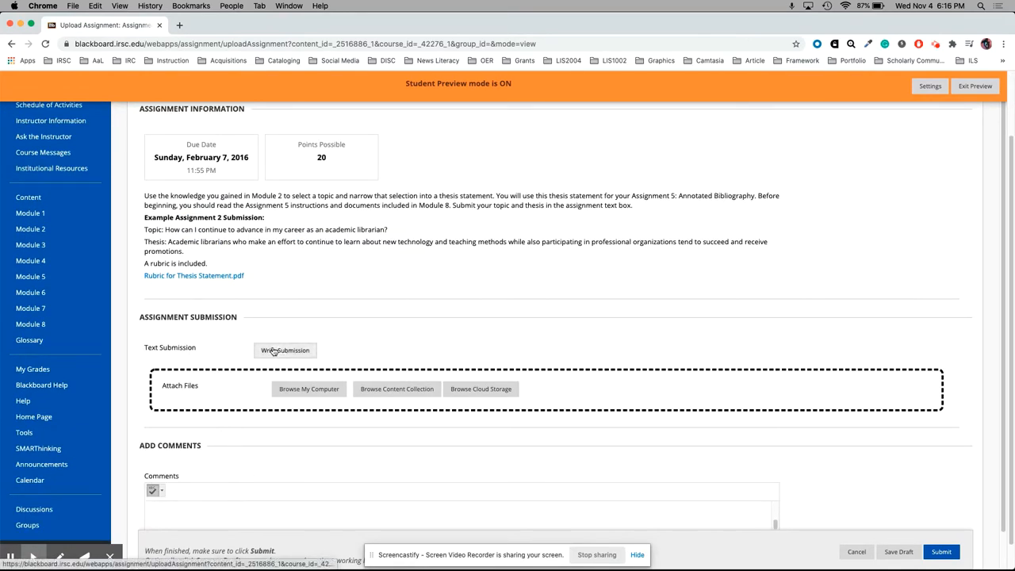
mouse_move(360, 341)
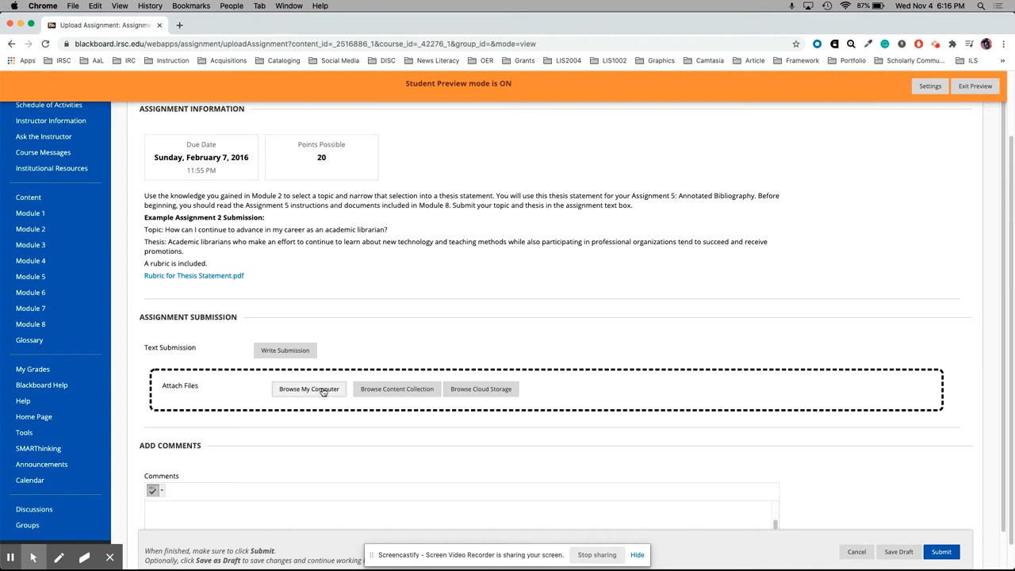
mouse_move(308, 388)
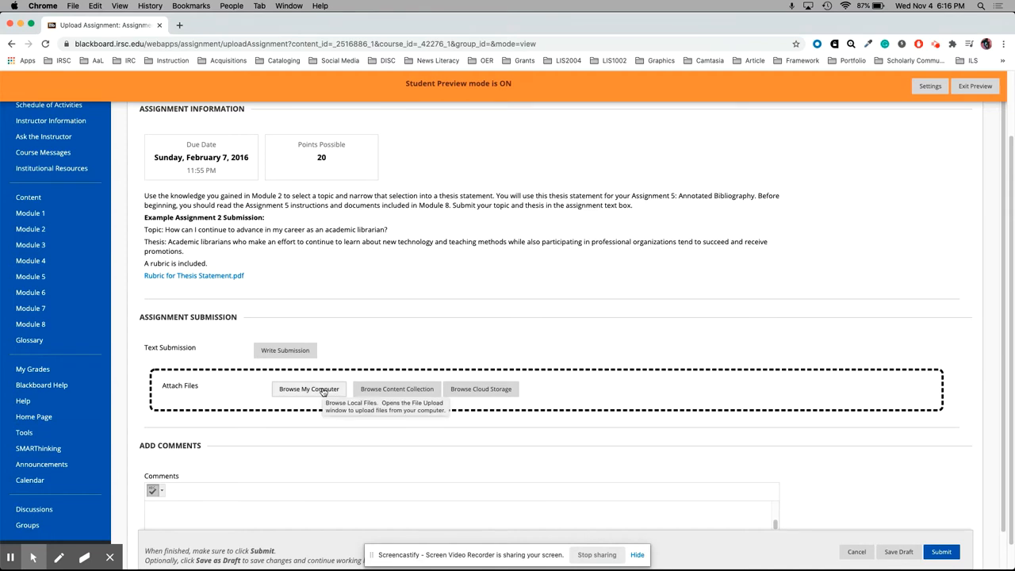
mouse_move(308, 388)
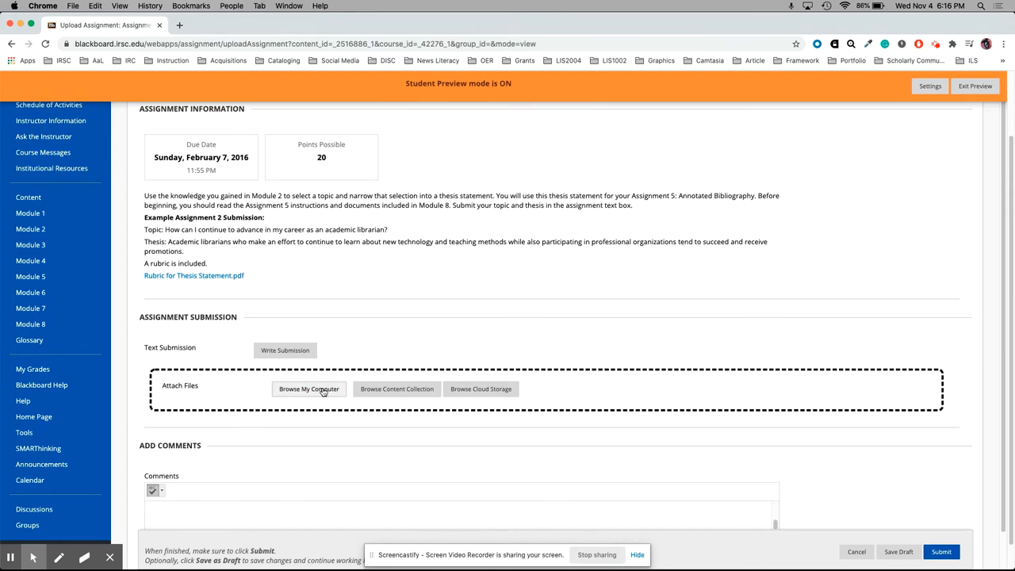
Step: Browse the computer and select M2A1 Angie Neely-Sardon.docx on the Desktop
left_click(309, 388)
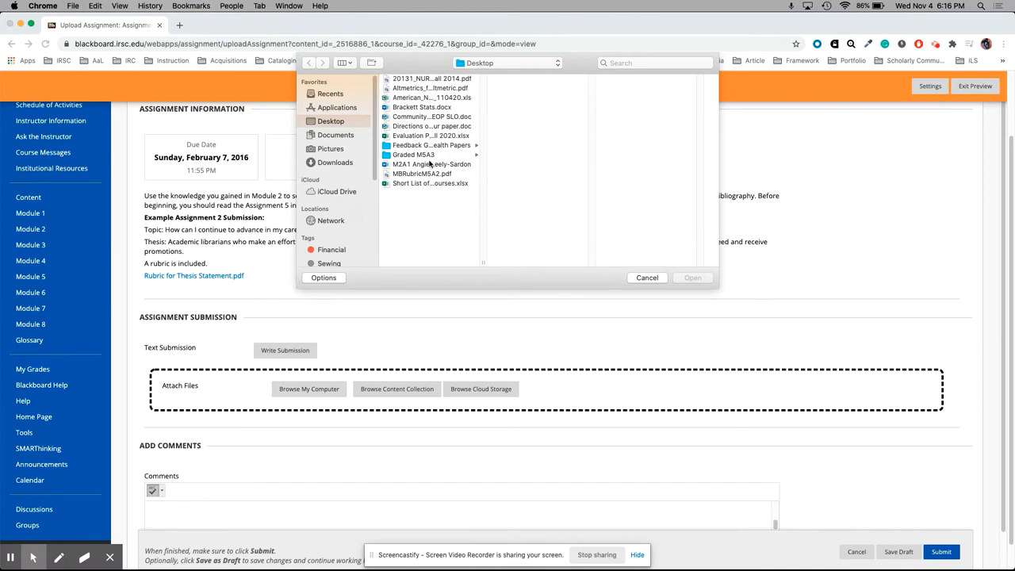
mouse_move(420, 170)
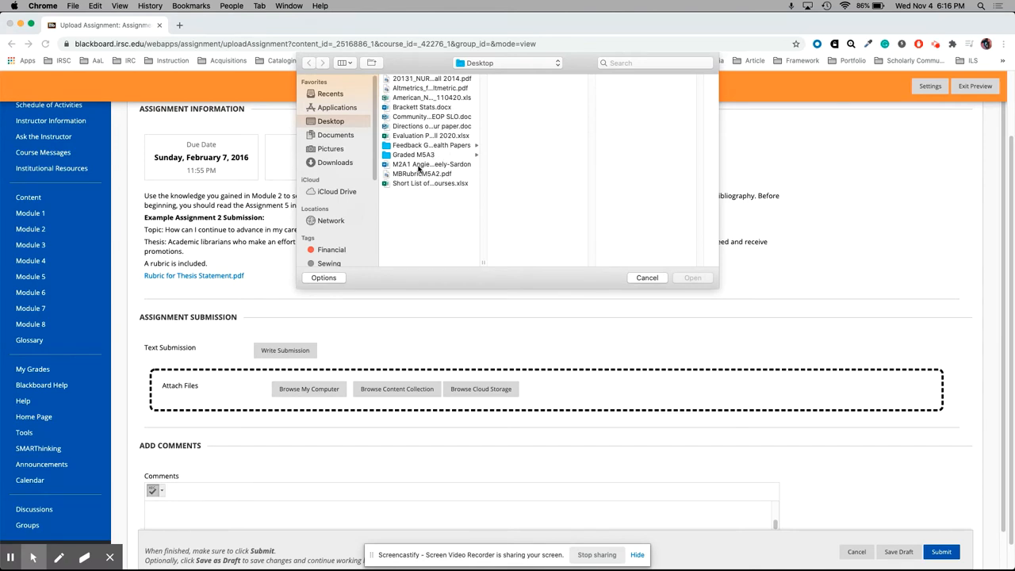
left_click(428, 164)
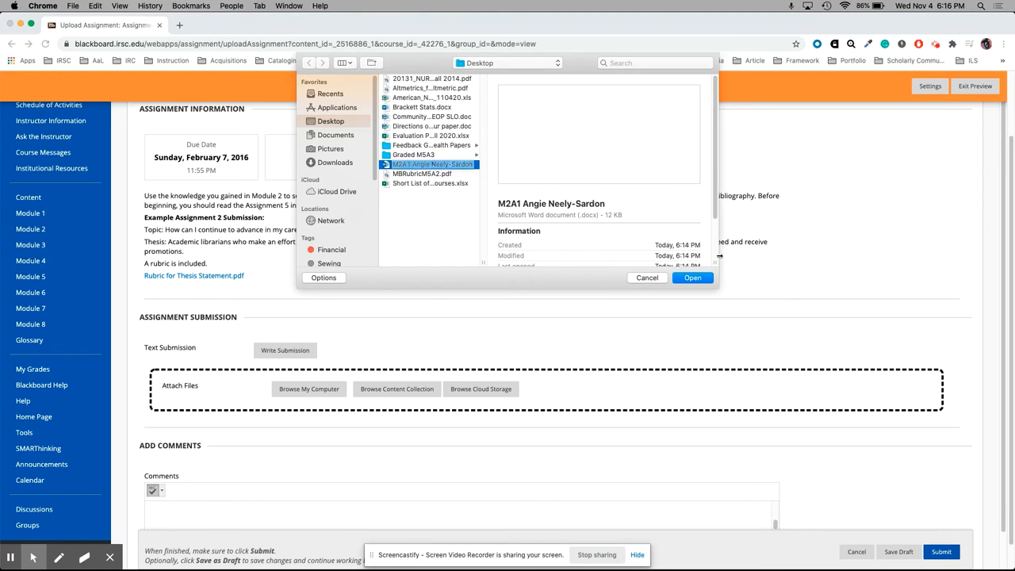
left_click(691, 277)
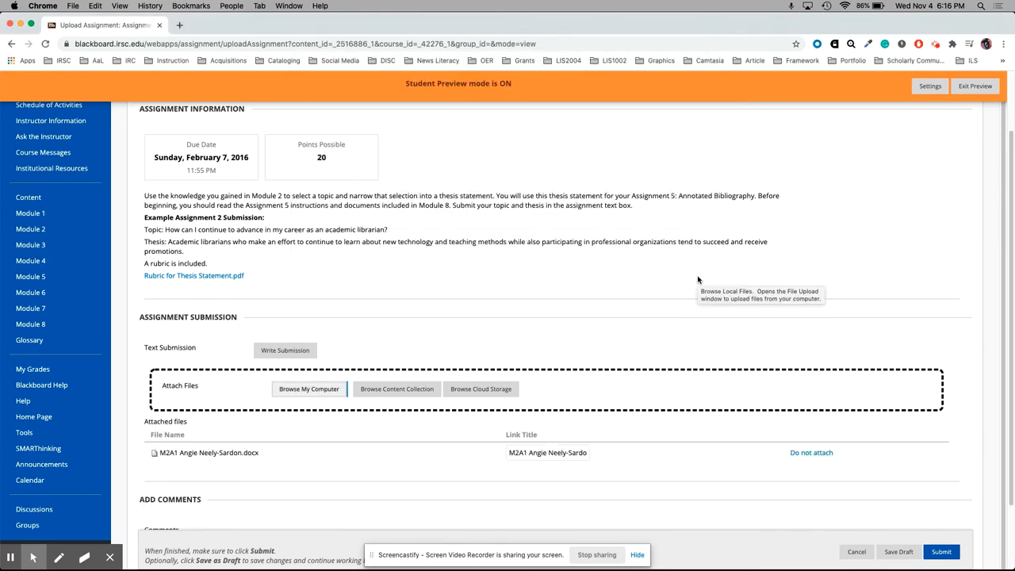
scroll("down", 3)
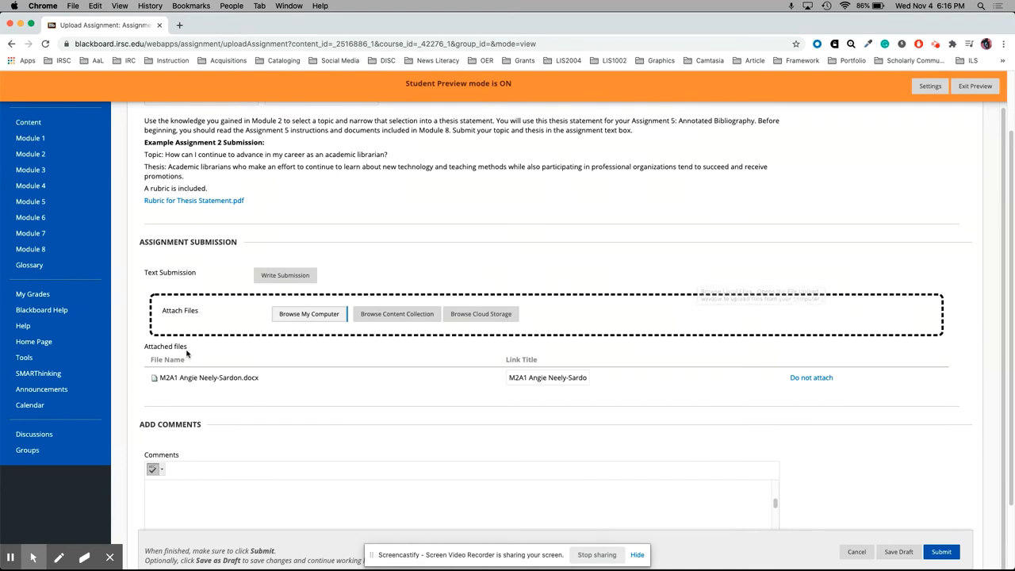
mouse_move(185, 378)
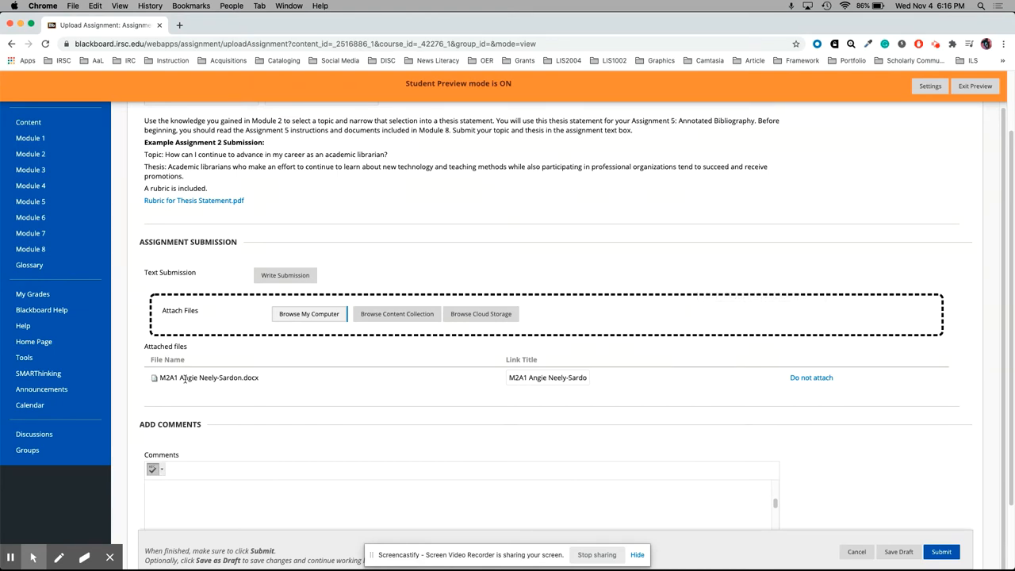
scroll("down", 3)
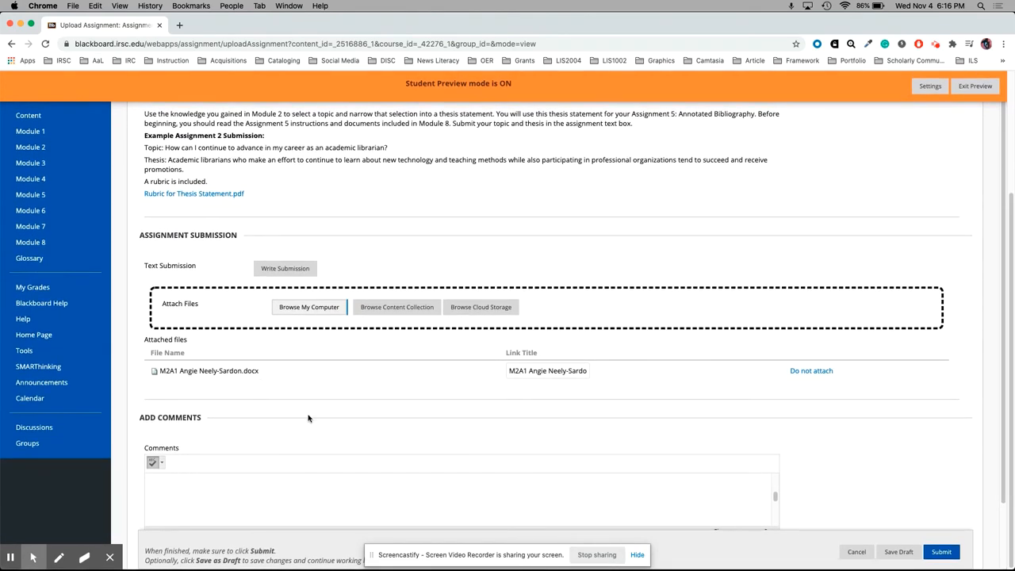
mouse_move(964, 491)
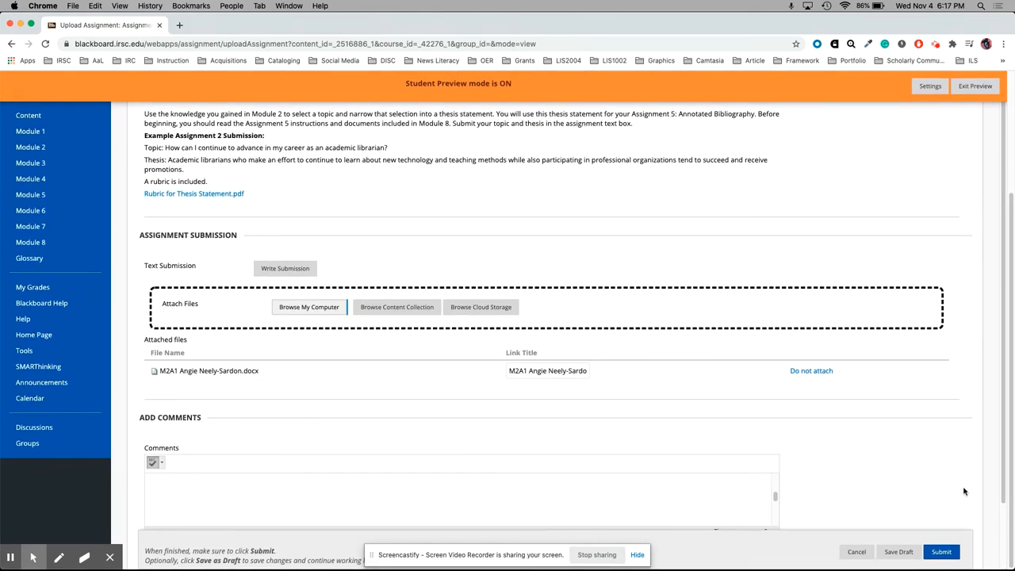
mouse_move(942, 551)
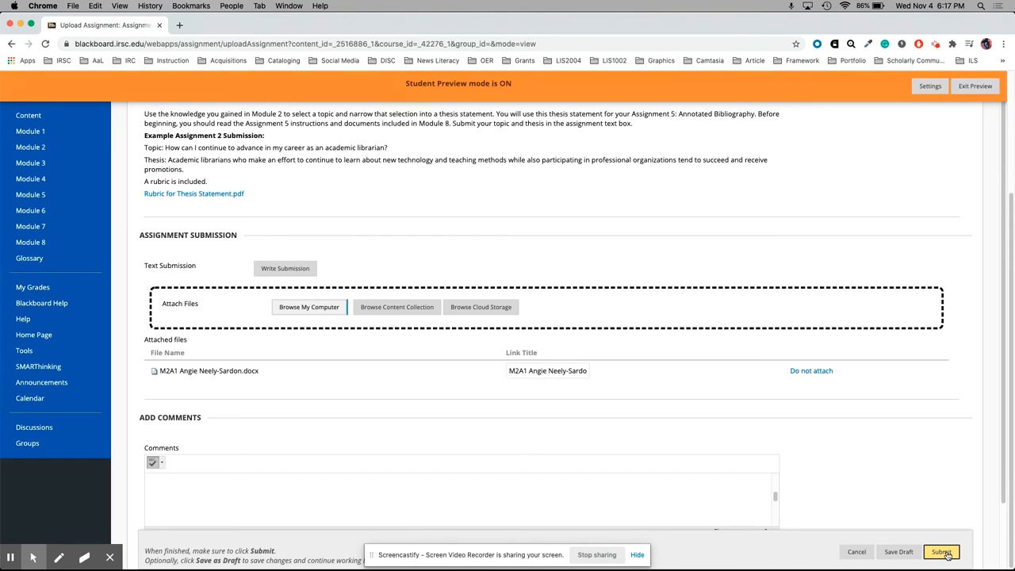
Step: Submit Assignment 2 and view the success message and submission history listing the docx
left_click(941, 551)
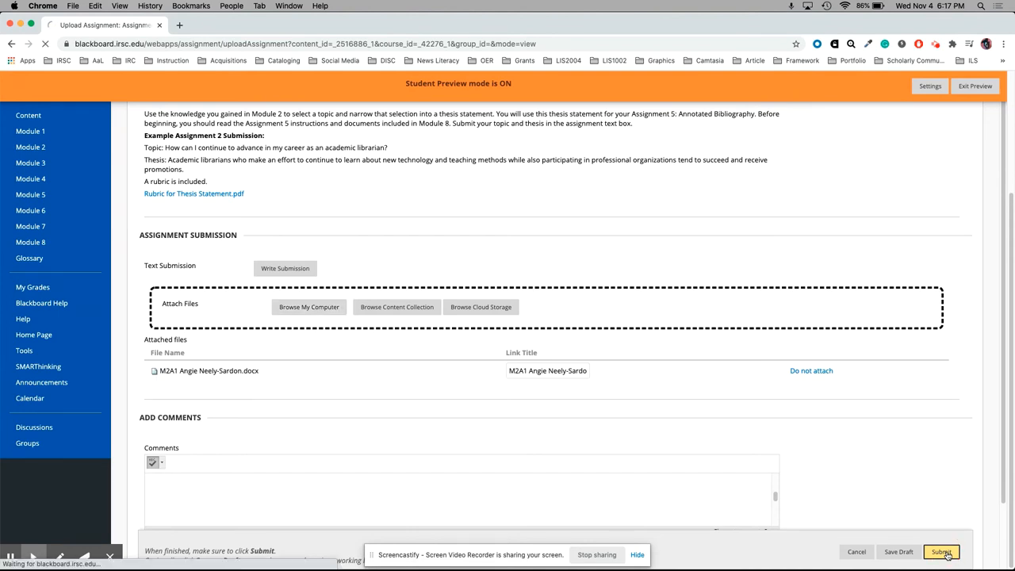
left_click(940, 550)
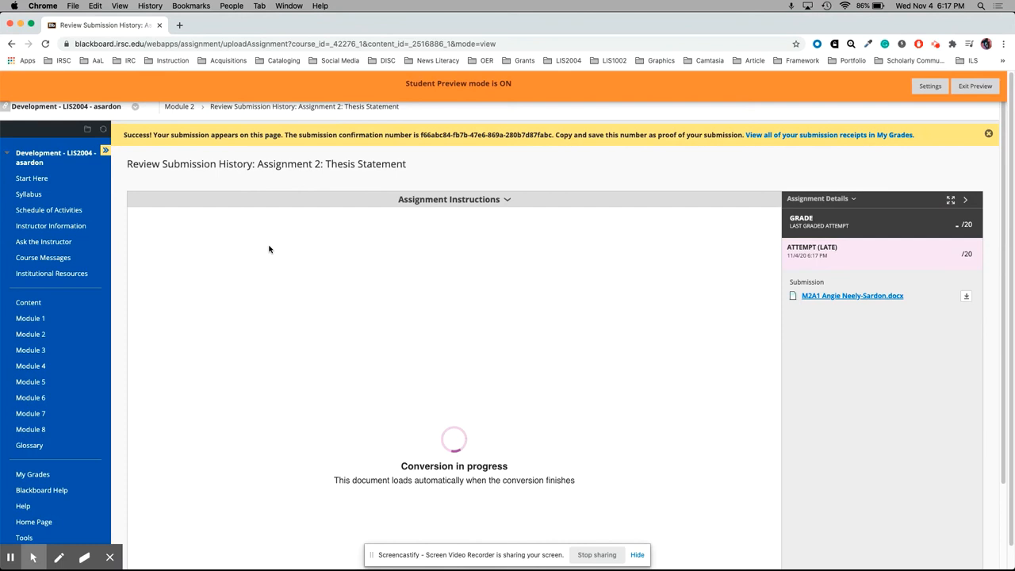
mouse_move(666, 368)
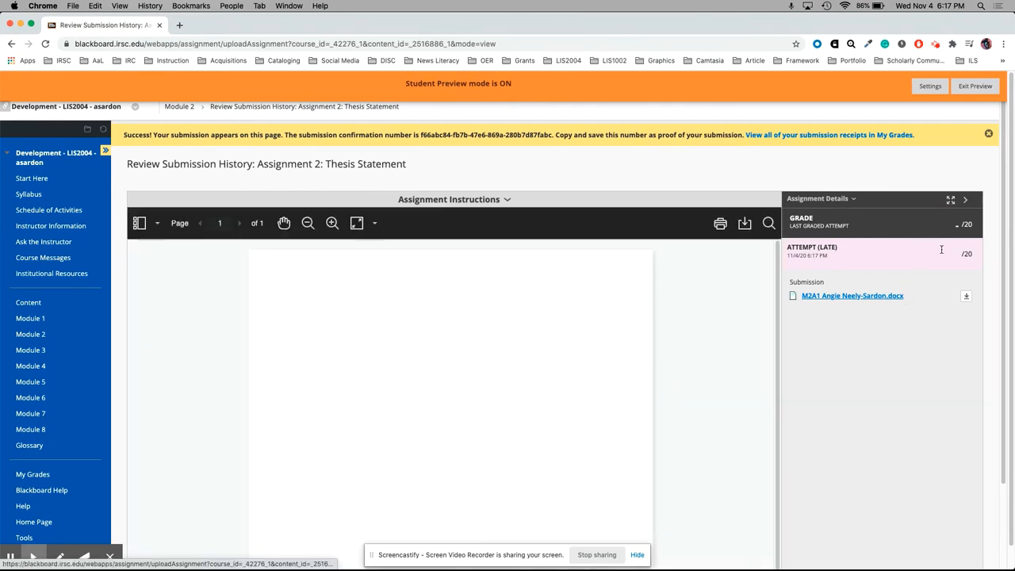
mouse_move(946, 253)
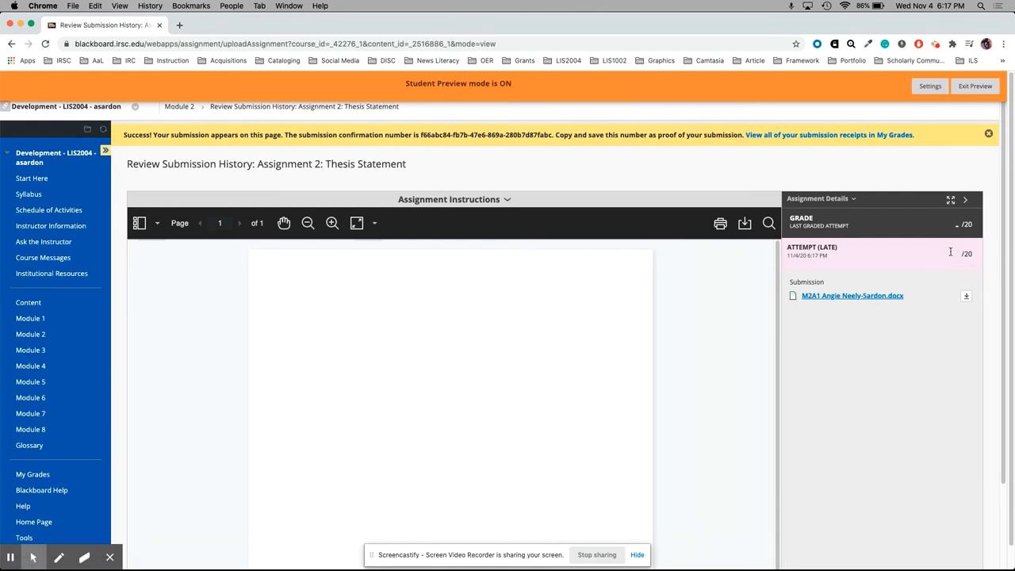
mouse_move(966, 253)
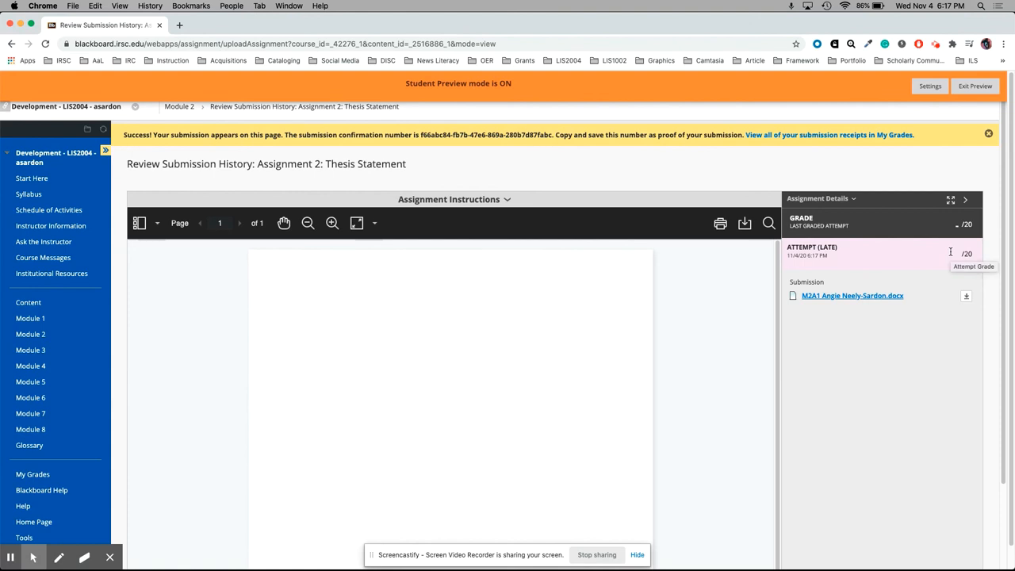